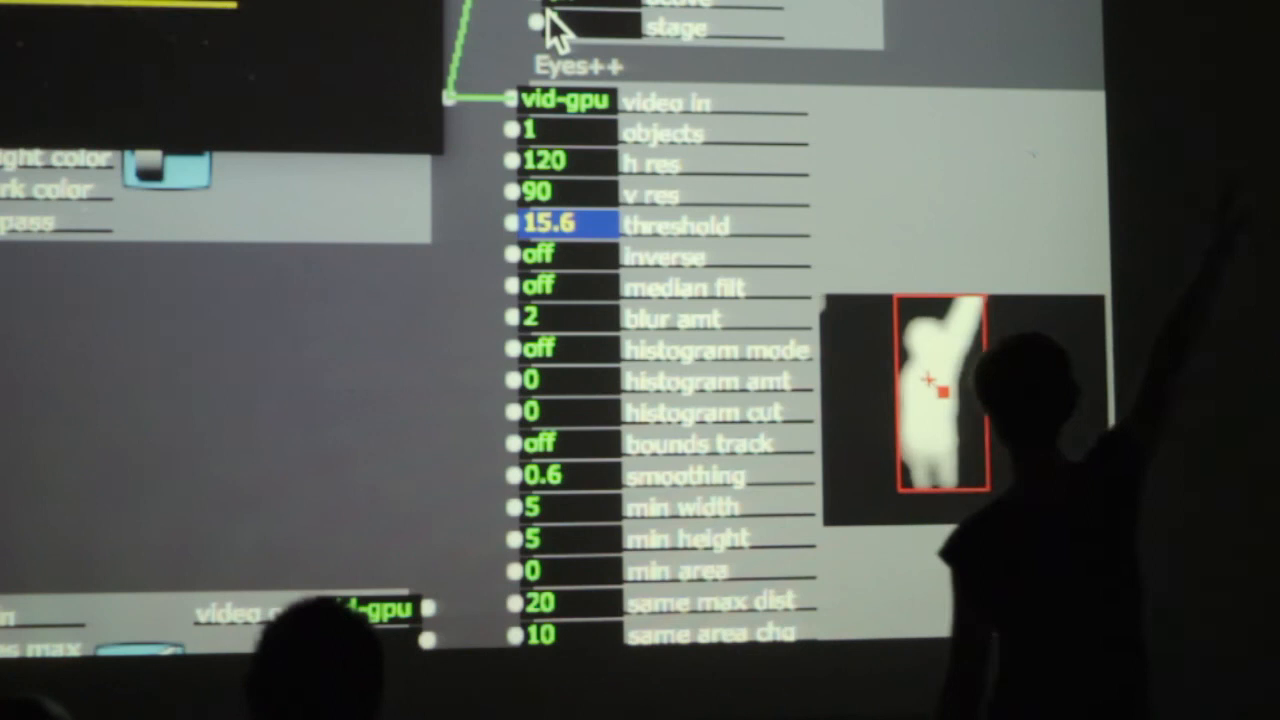
- Lower the Eyes++ threshold from 15.6 to 9.6 so the whole silhouette tracks as one blob
left_click_drag(560, 224, 560, 196)
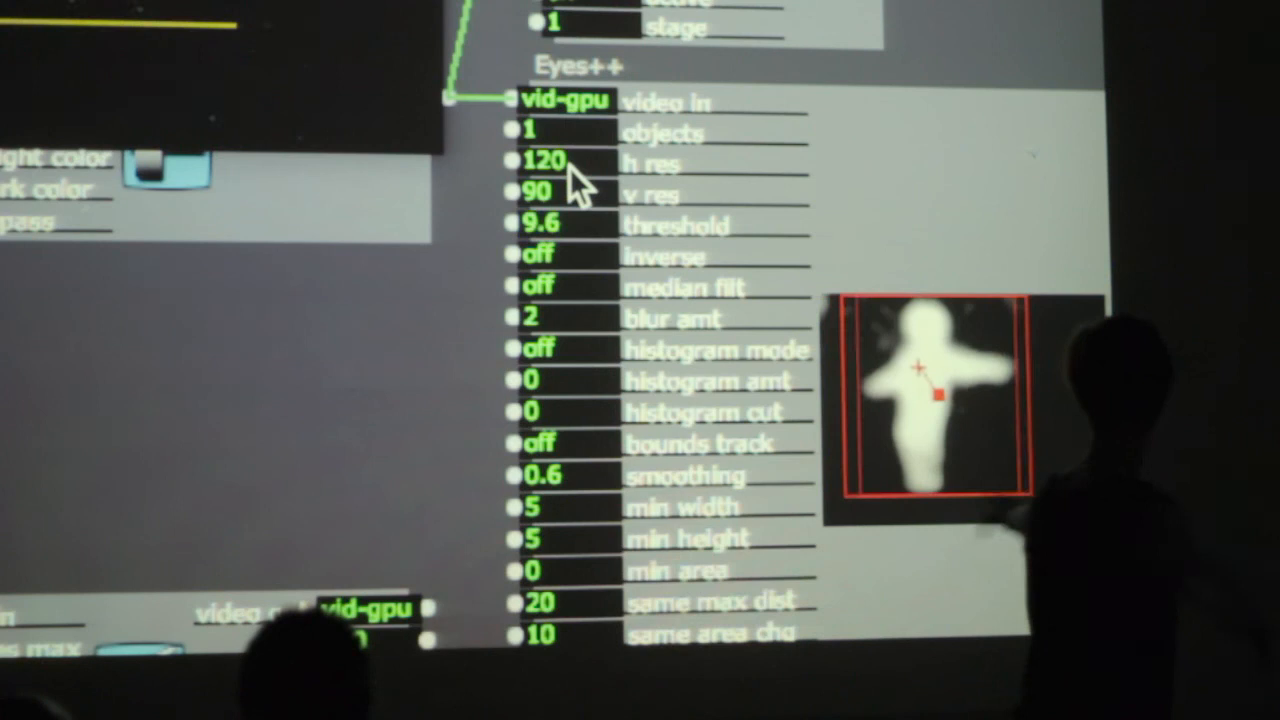